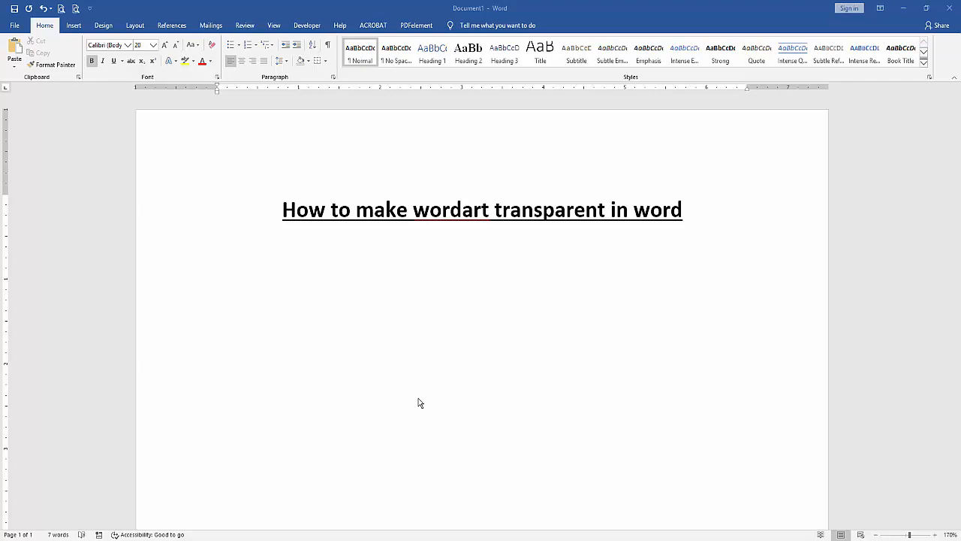
mouse_move(421, 386)
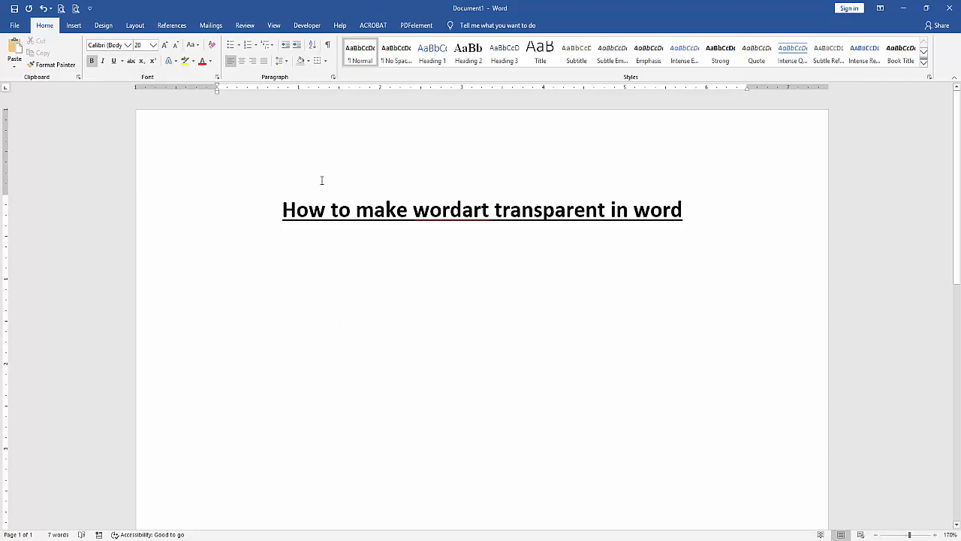
- Insert the close-up green leaf photo IMG_5337 from the images folder below the title
click(72, 25)
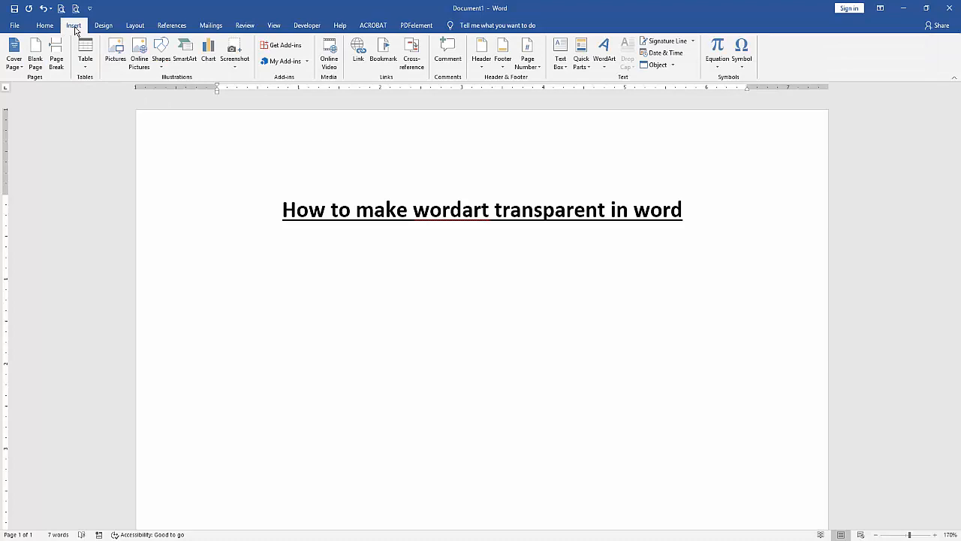
mouse_move(115, 52)
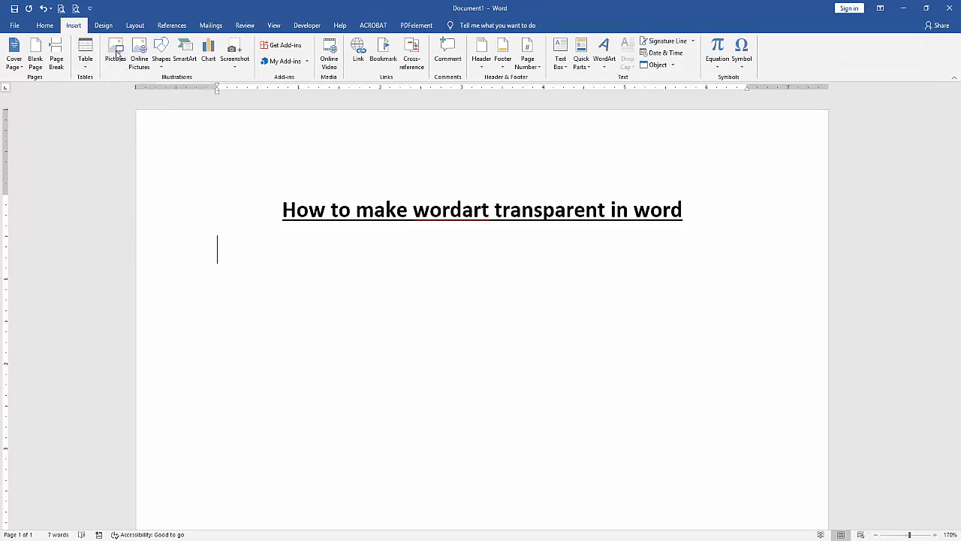
click(116, 53)
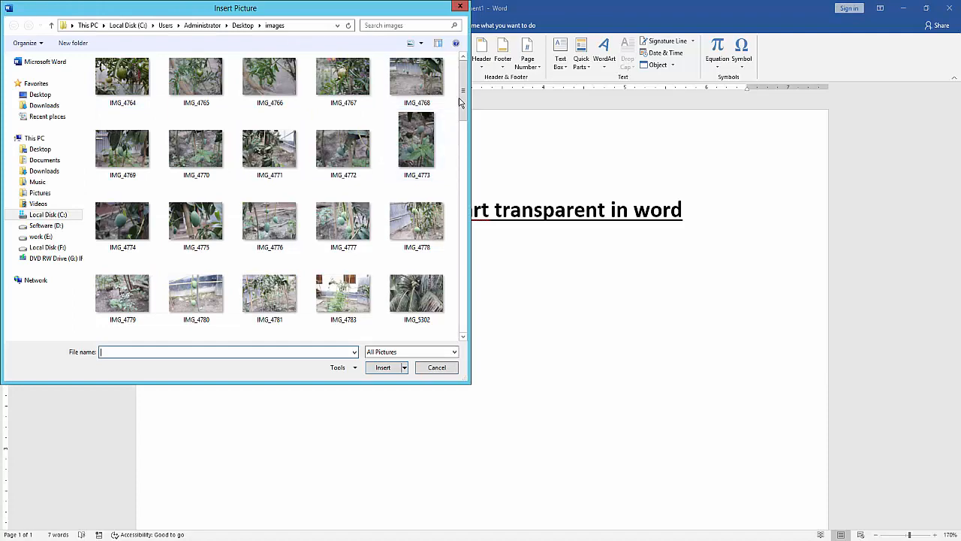
scroll(down, 3)
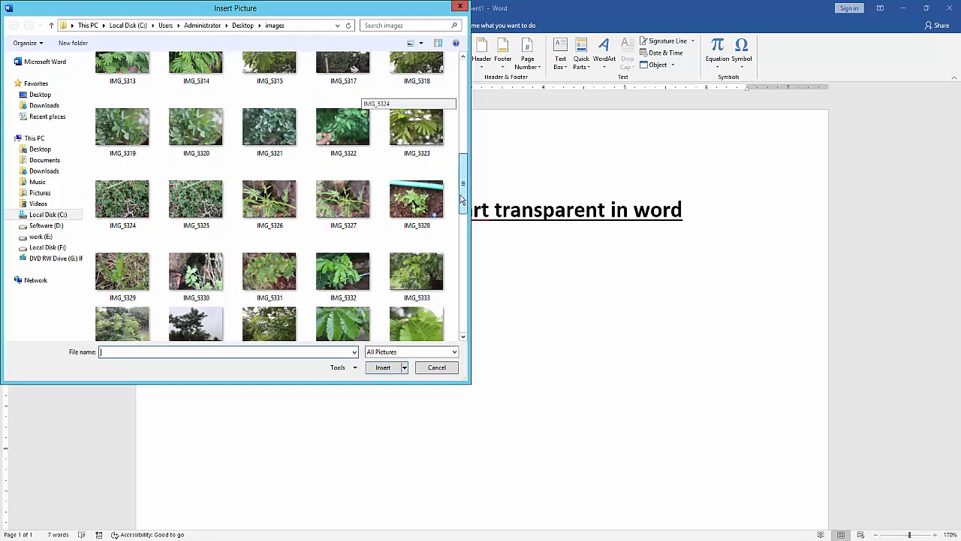
click(343, 234)
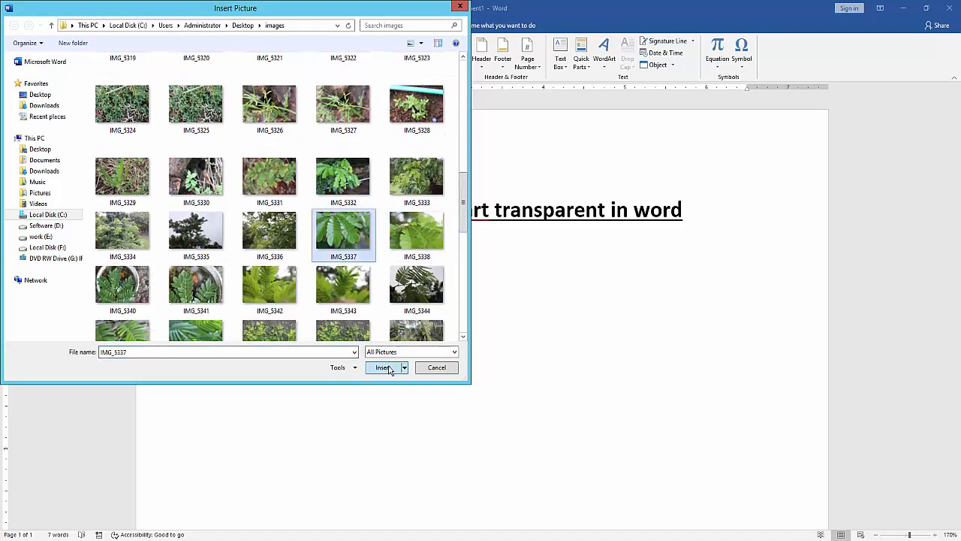
click(384, 367)
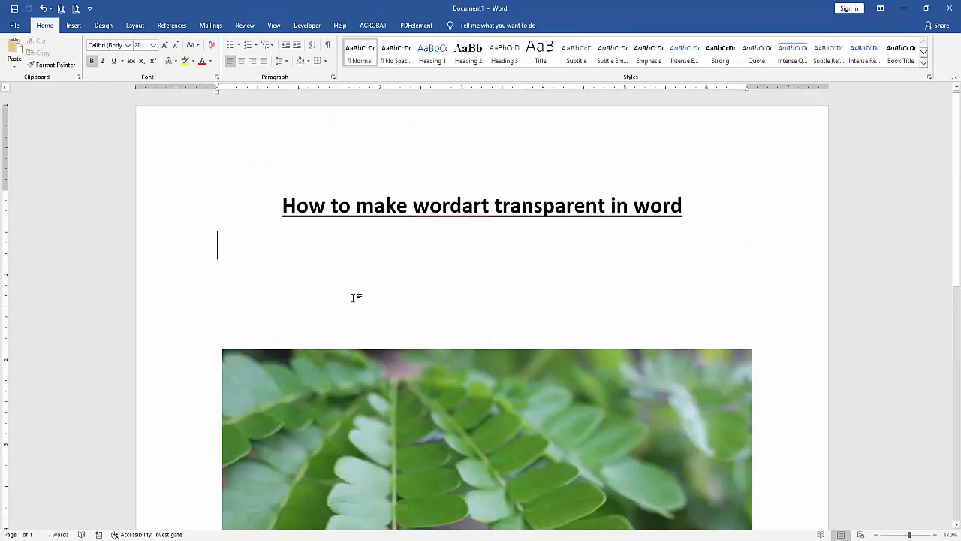
- Type 'WORDART' and convert it into a WordArt object over the leaf photo
text(W)
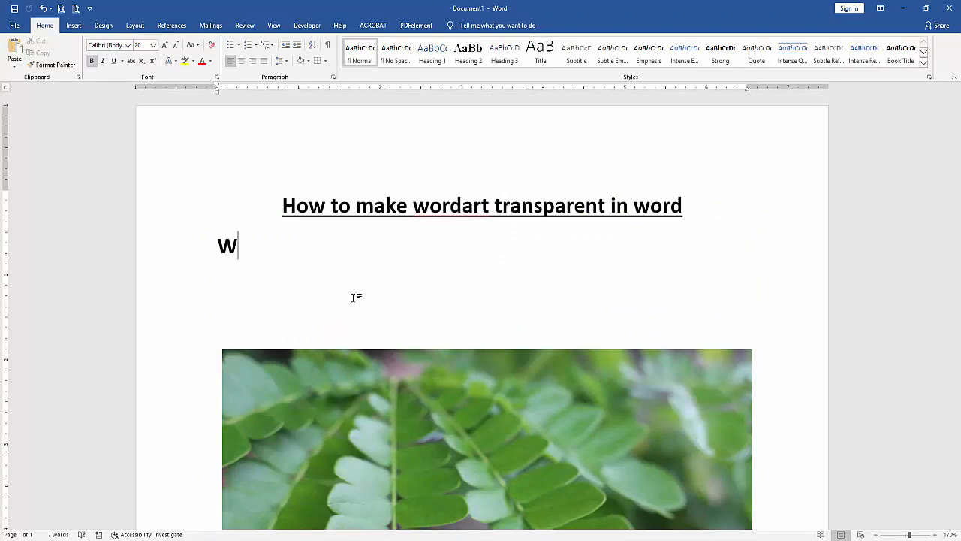
text(ORDART)
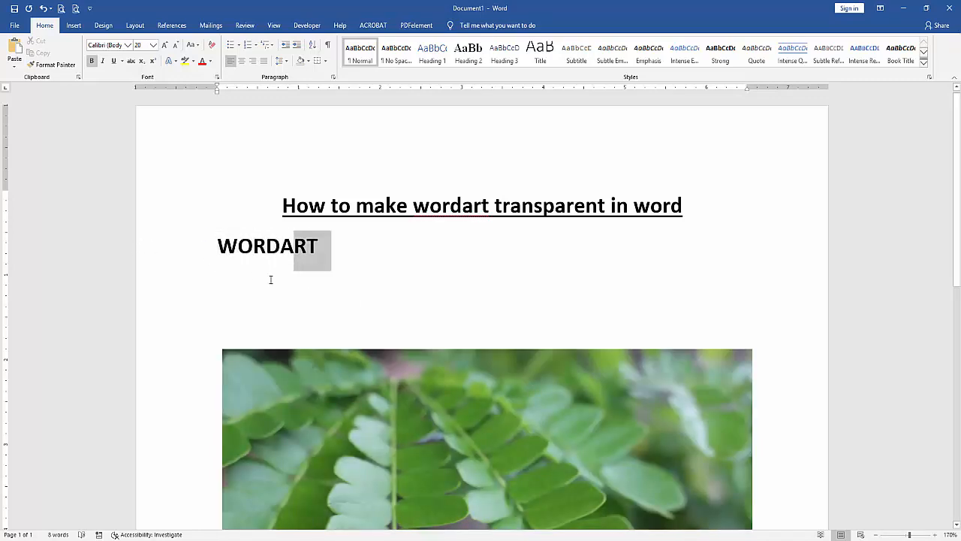
click(73, 24)
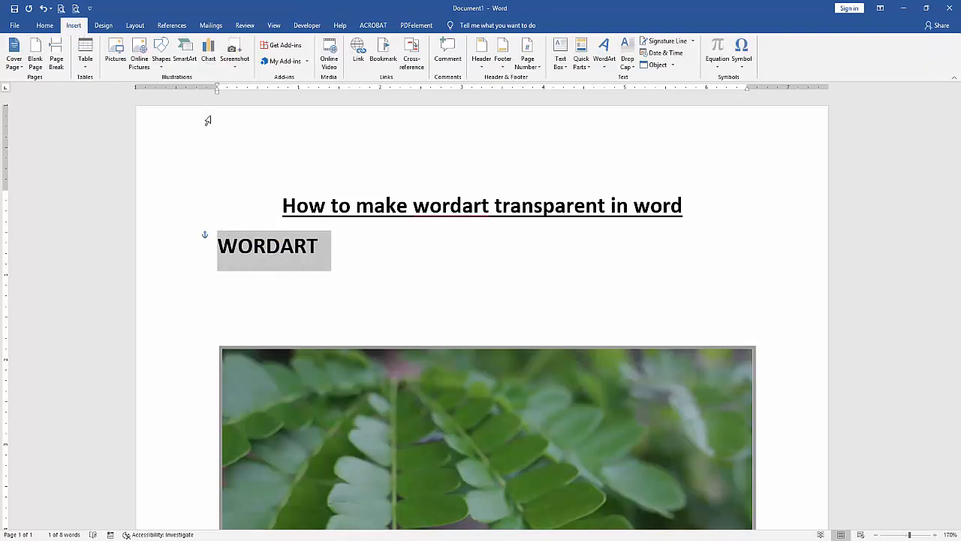
click(604, 52)
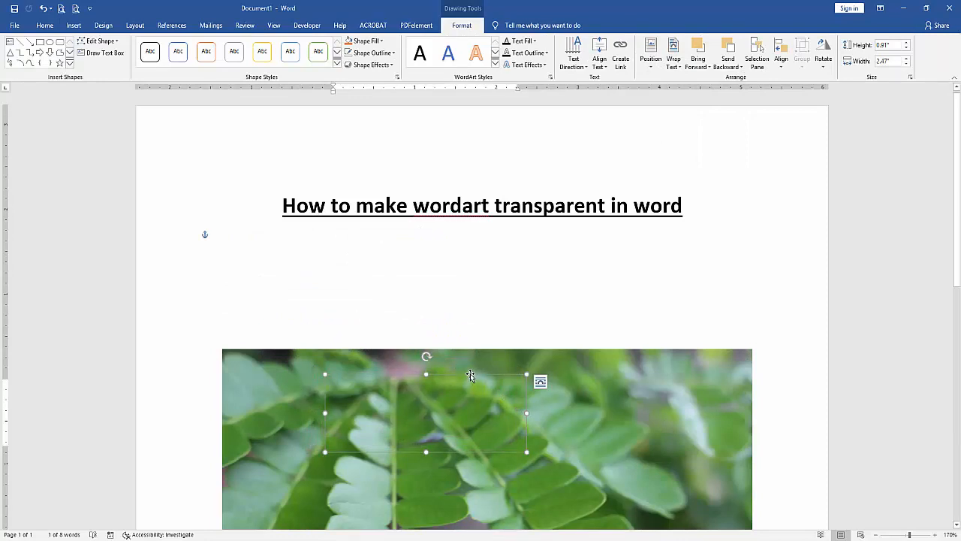
- Open the Format Shape text fill settings for the WORDART letters via Text Fill > Gradient
right_click(470, 375)
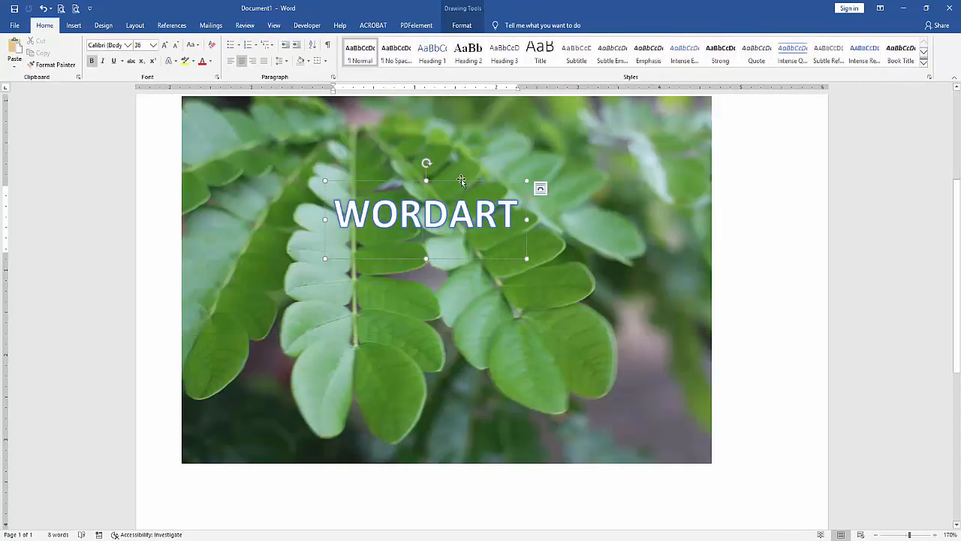
click(461, 25)
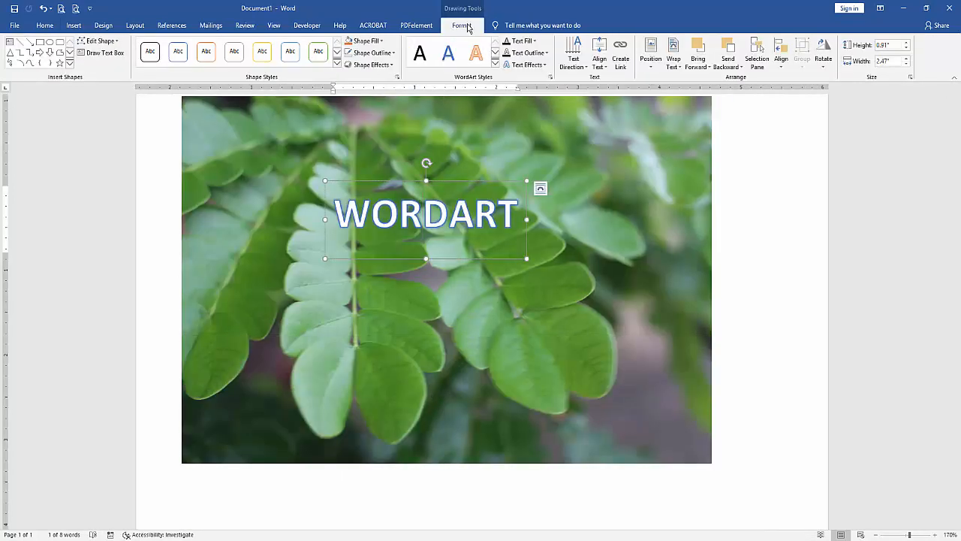
click(520, 41)
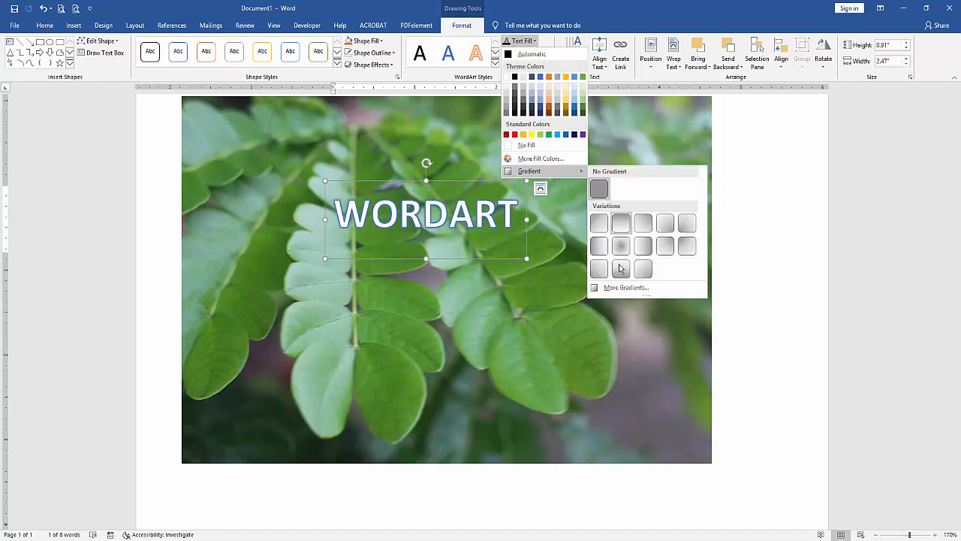
click(626, 287)
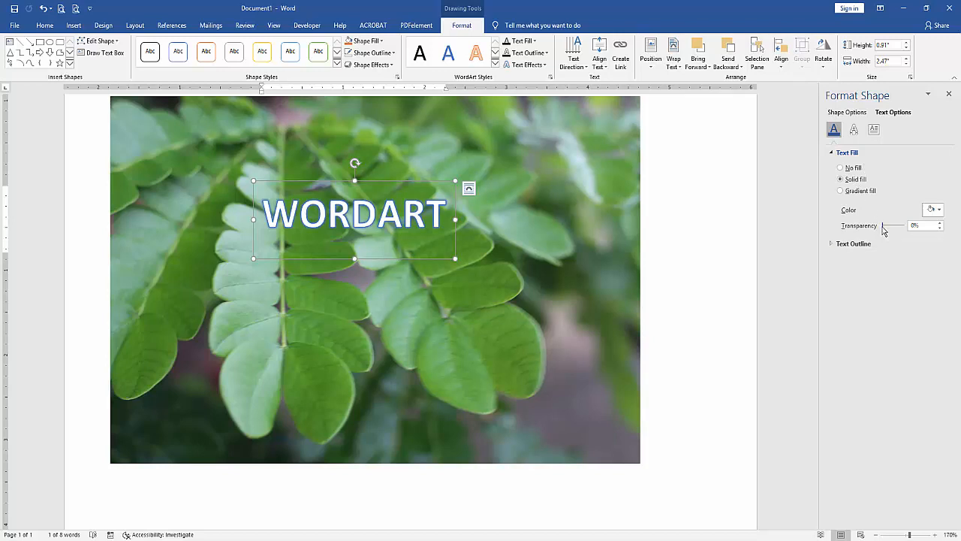
- Set the WORDART text fill transparency to 100% and close the Format Shape pane
drag(867, 225, 901, 225)
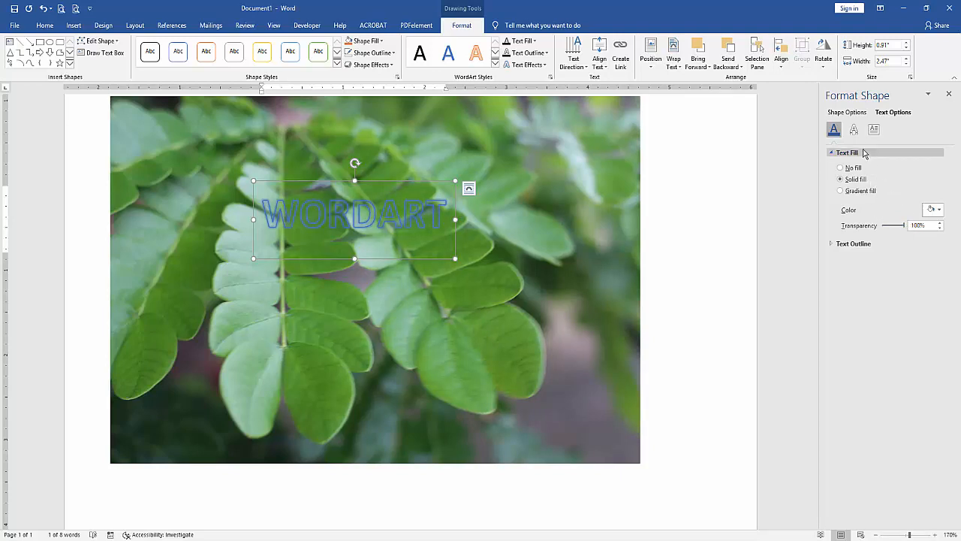
click(854, 129)
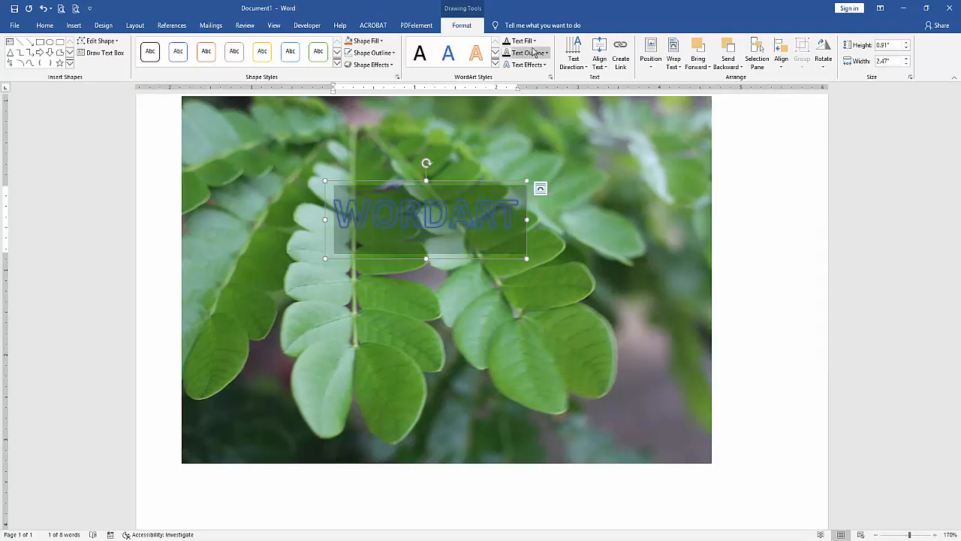
- Give WORDART a white, 1½ pt text outline and enlarge its WordArt box
click(526, 52)
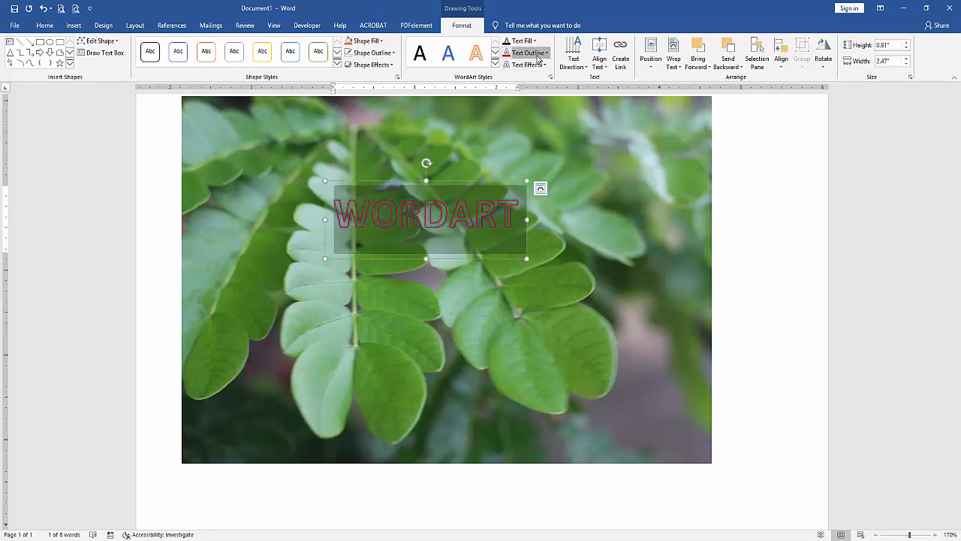
click(526, 52)
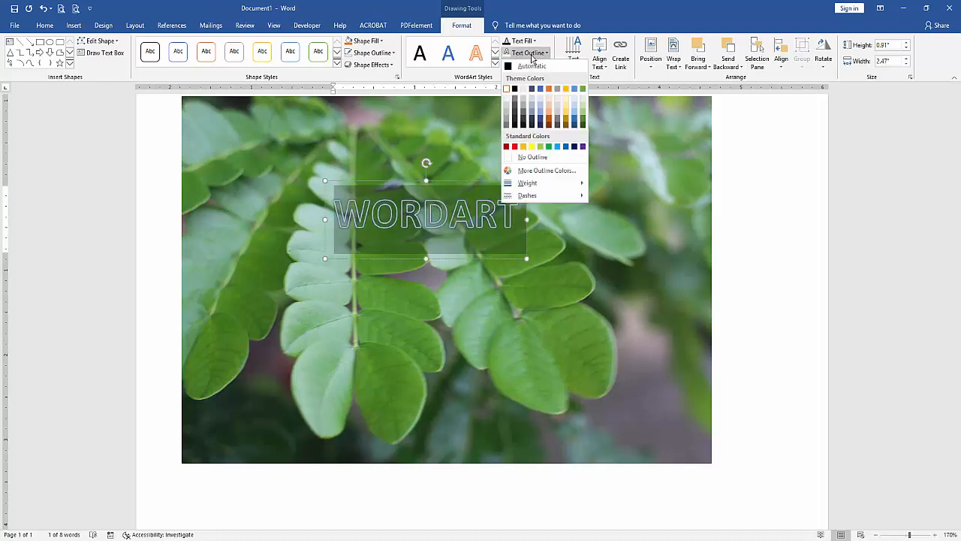
click(528, 182)
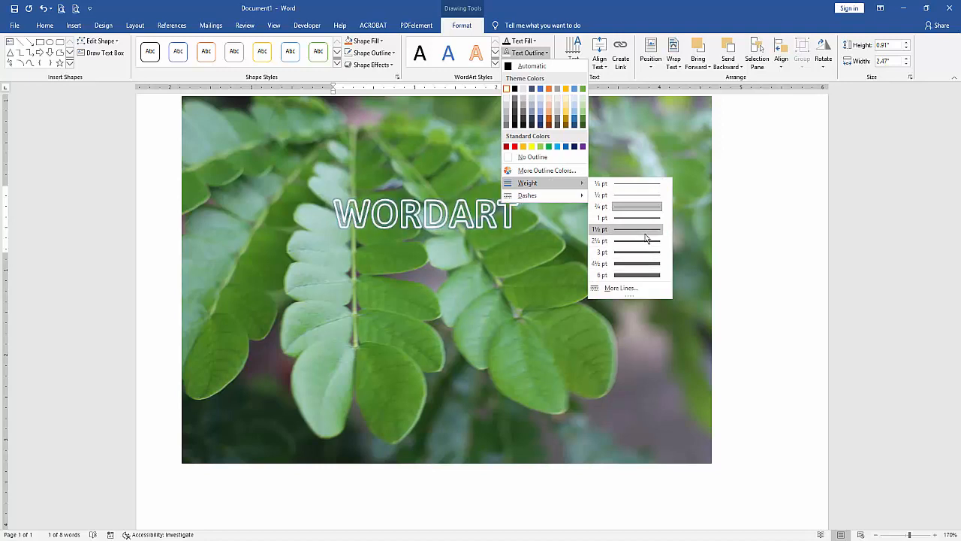
click(637, 229)
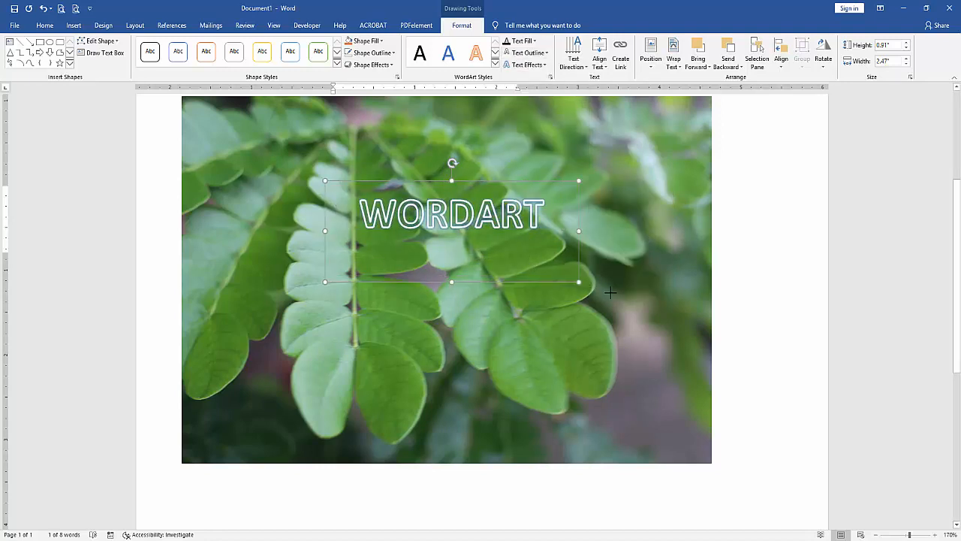
drag(578, 282, 668, 309)
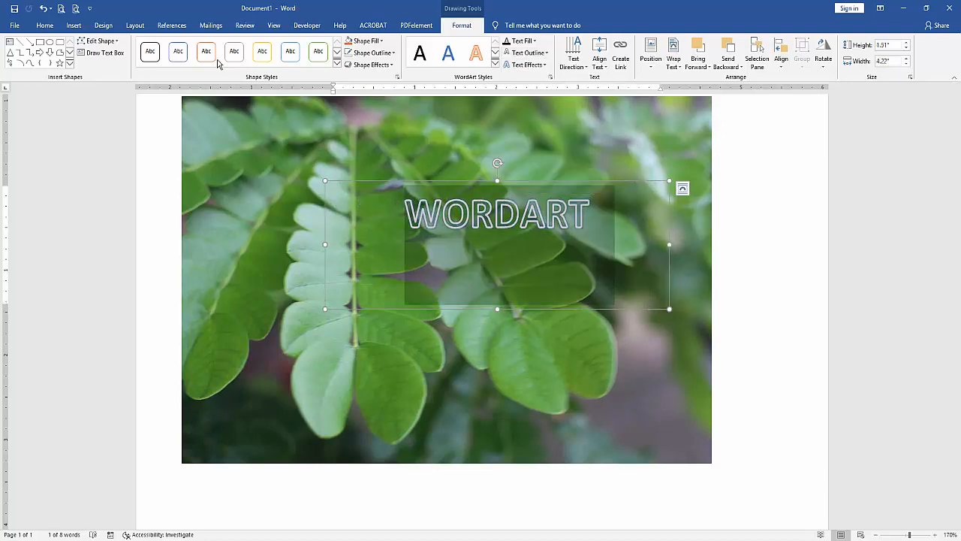
- Increase the WORDART font size to span the leaf photo, then deselect it
click(44, 25)
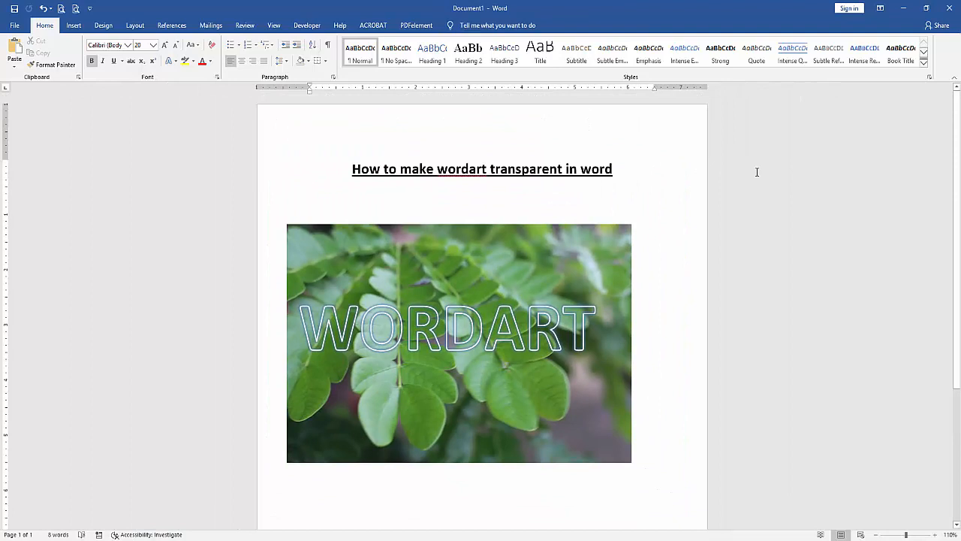
click(310, 195)
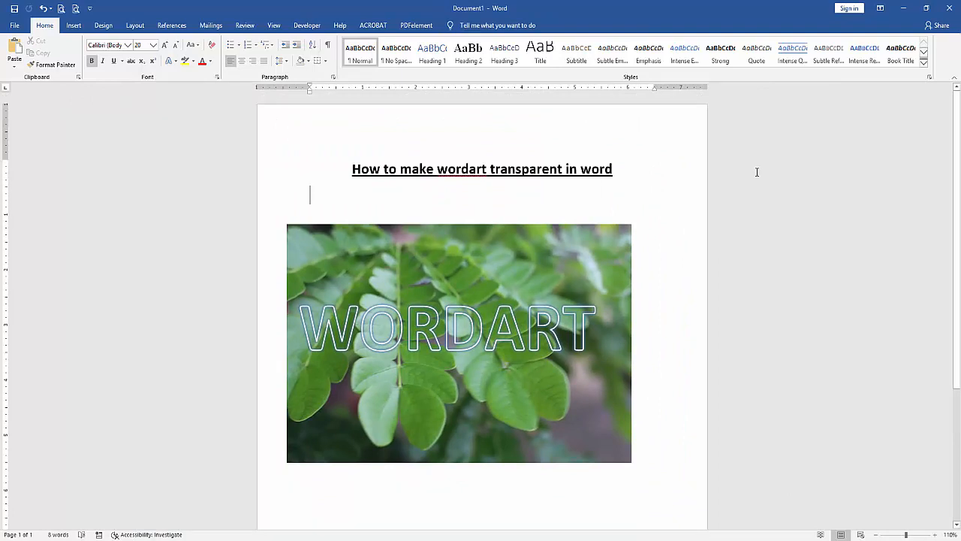